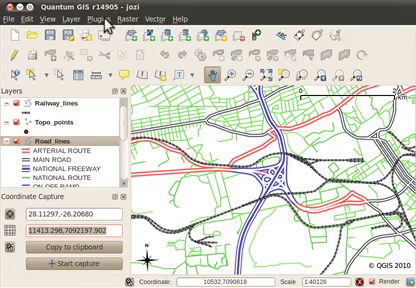
Write the header line Geom|Name in the new document and start a new line below it.
left_click(96, 16)
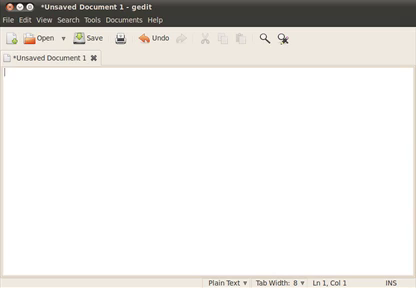
type("Geot")
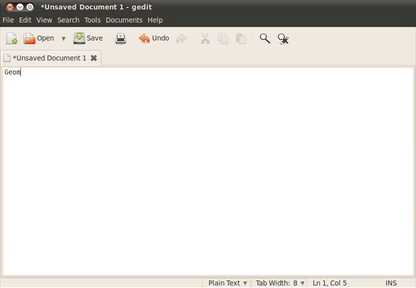
type("m")
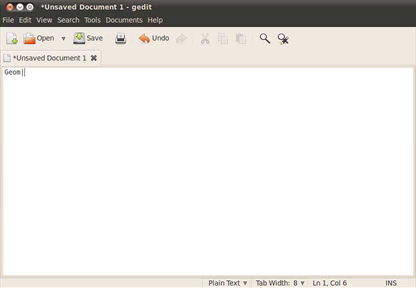
type("Name")
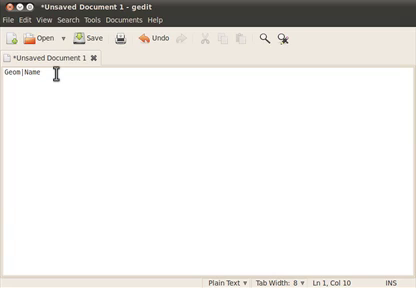
key("Return")
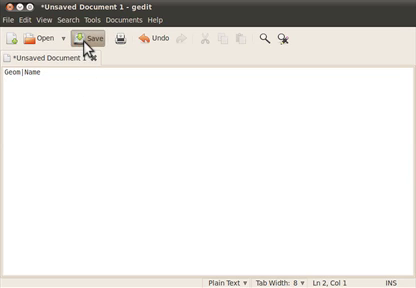
Save the document as test.txt.
left_click(82, 40)
type("/tmp/")
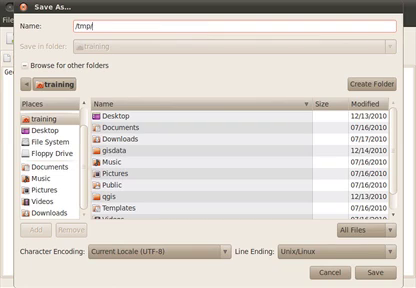
type("test.")
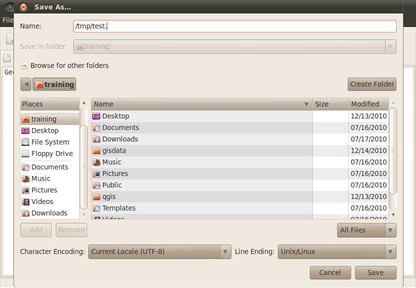
type("txt")
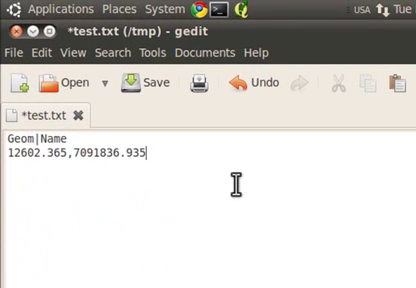
Name the captured point Tim (|Tim) and start reworking the header field.
type("|")
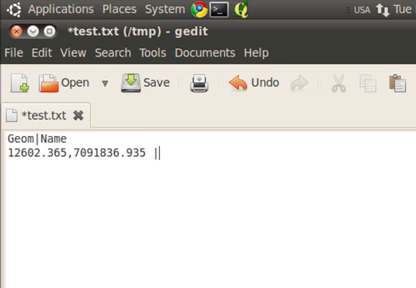
type("Tim")
left_click(42, 138)
type("X|")
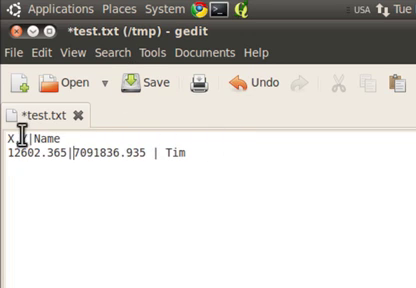
type("Y")
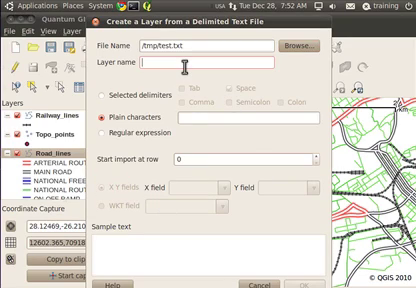
Name the delimited-text point layer Test1 while loading test.txt.
type("Test1")
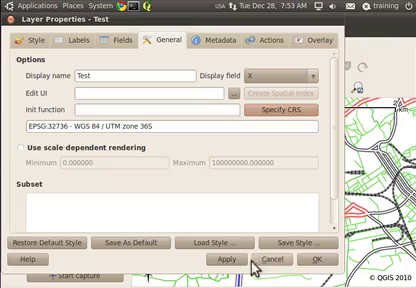
Dismiss the Layer Properties dialog without changes.
left_click(316, 258)
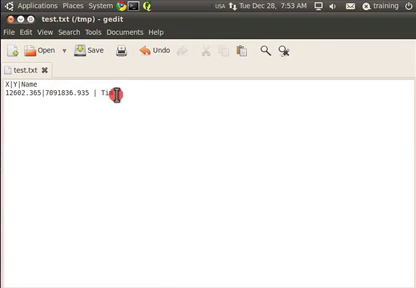
Add Bob's row 12500.365|7091700.935 | Bob beneath Tim's.
type("12500.365|7091700.935 | Bob")
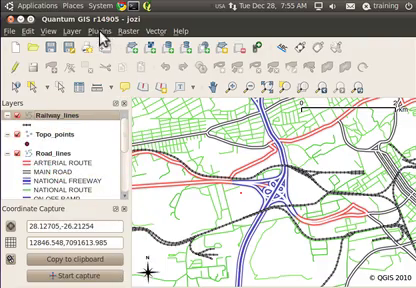
left_click(124, 32)
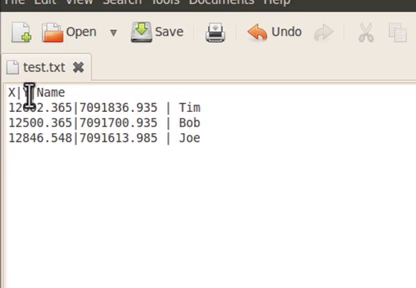
Rename the header to Geom|Name and rewrite Tim's row as POLYGON((12602.365|7091836.935 |Tim.
type("Ge")
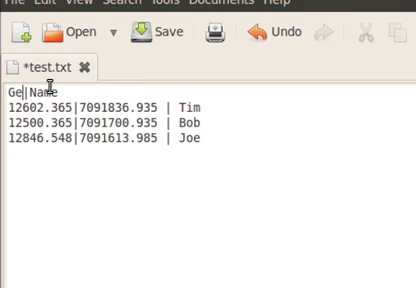
type("om")
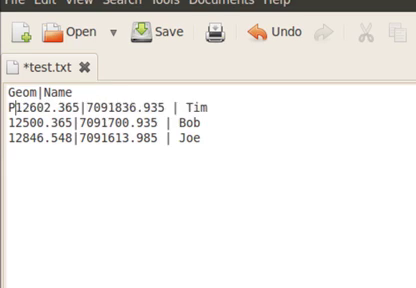
type("OLYGON((")
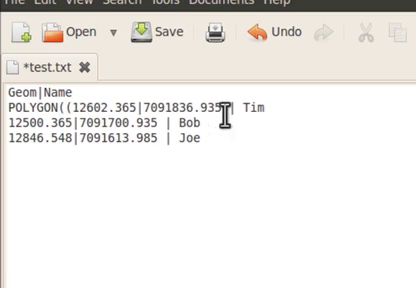
type("|")
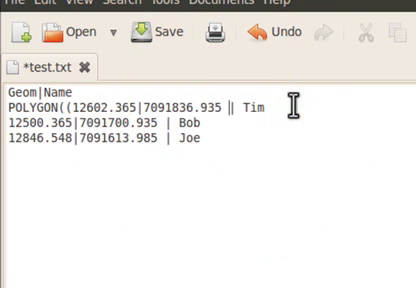
Close Tim's POLYGON geometry with )) and bring up the Plugins menu in QGIS.
type("))")
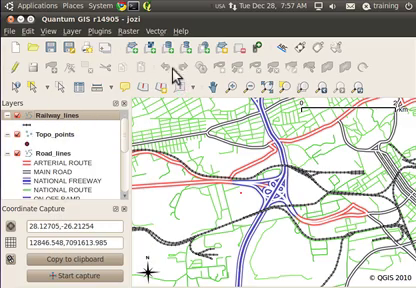
left_click(118, 32)
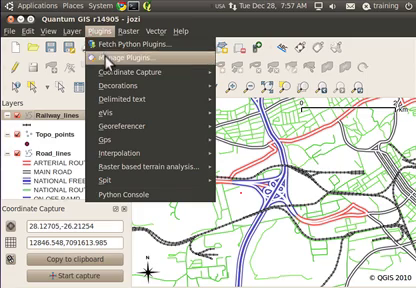